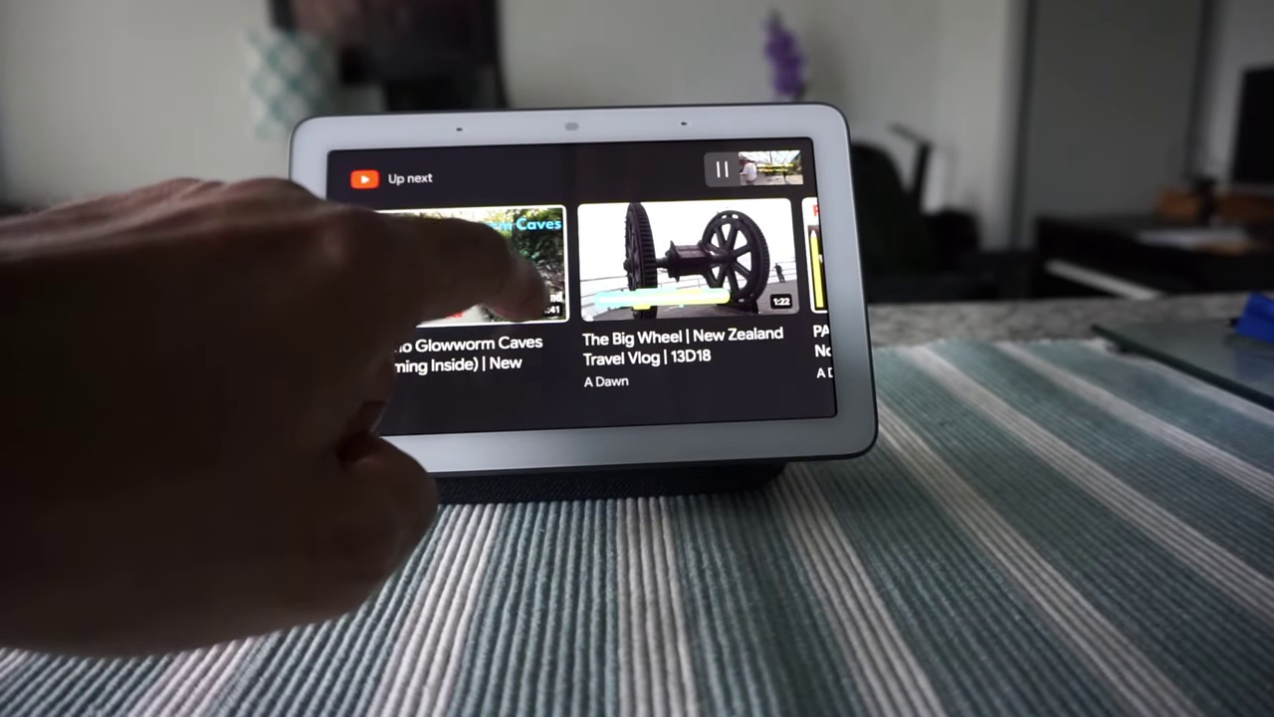
scroll("left", 3)
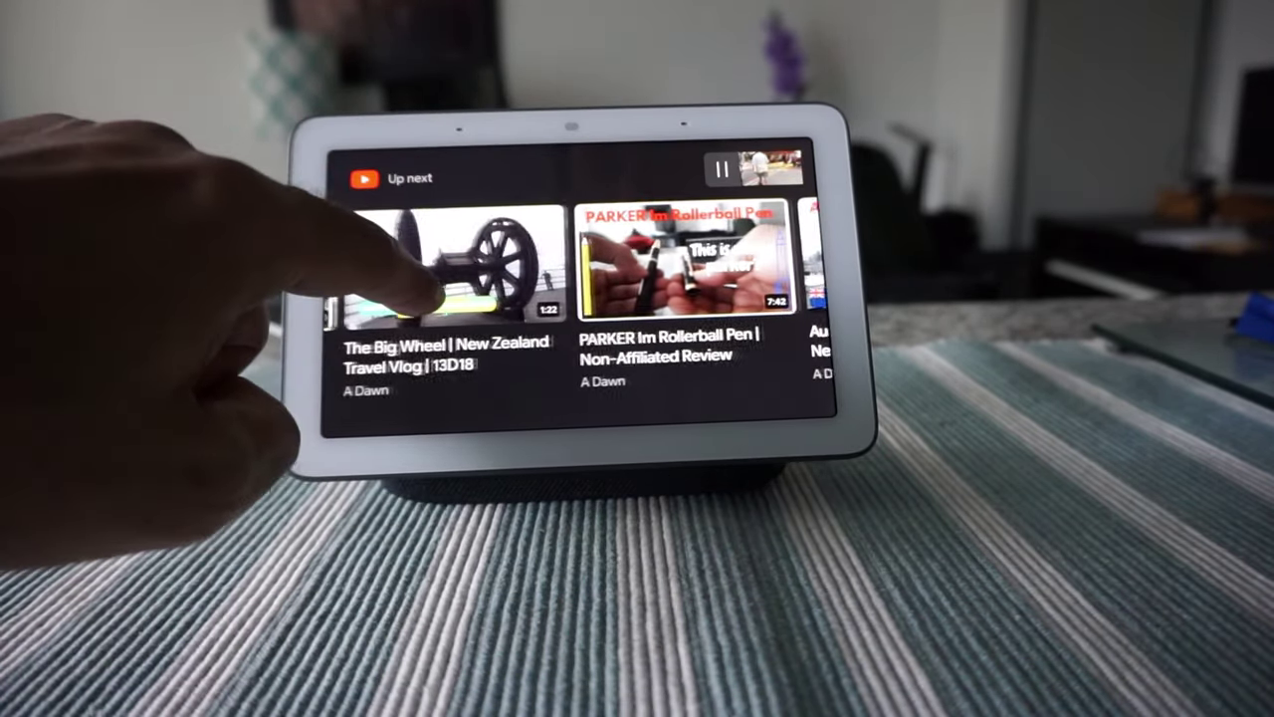
scroll("left", 3)
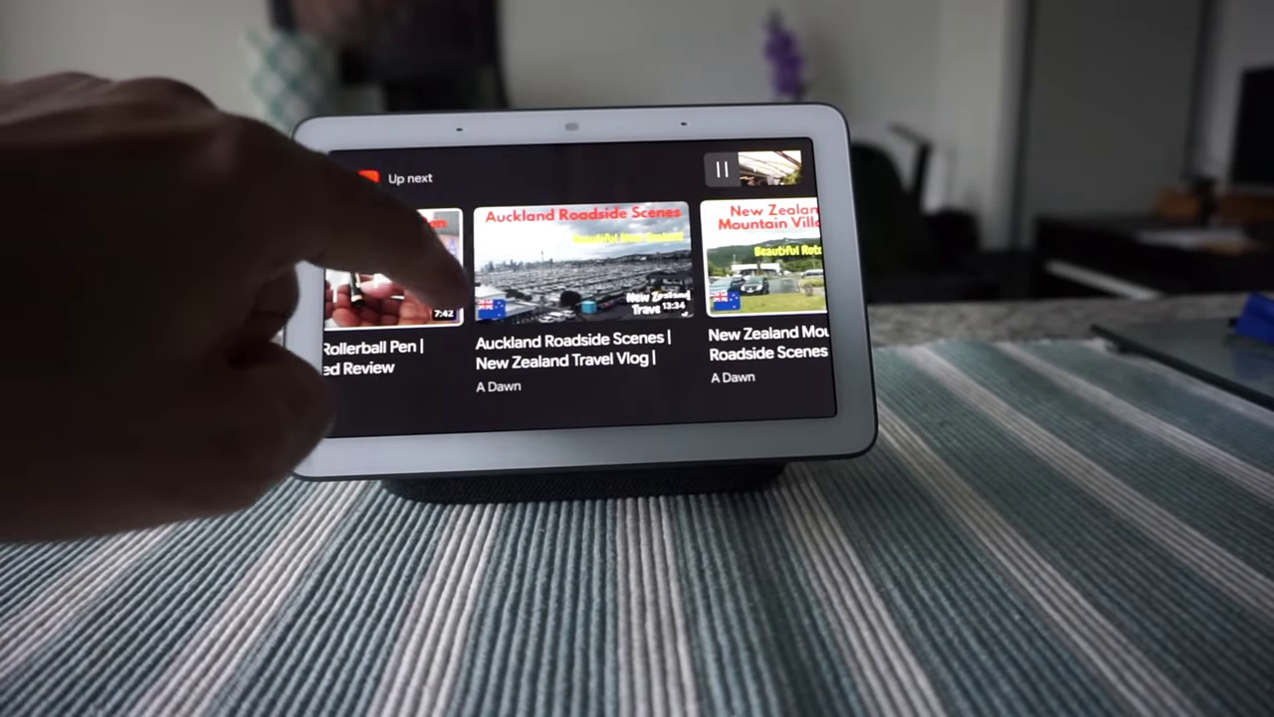